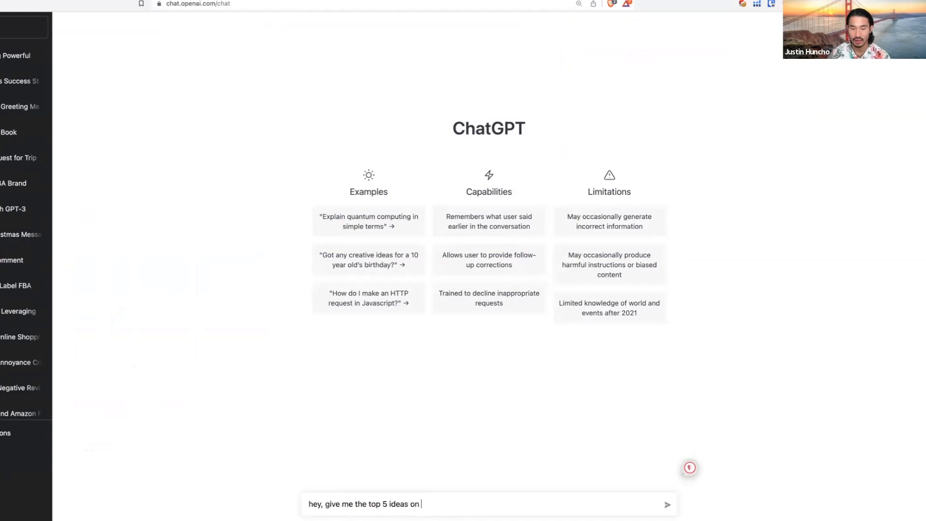
Send the prompt 'hey, give me the top 5 ideas on how to keep my kitchen clean'
{"action": "type", "text": "how to keep my"}
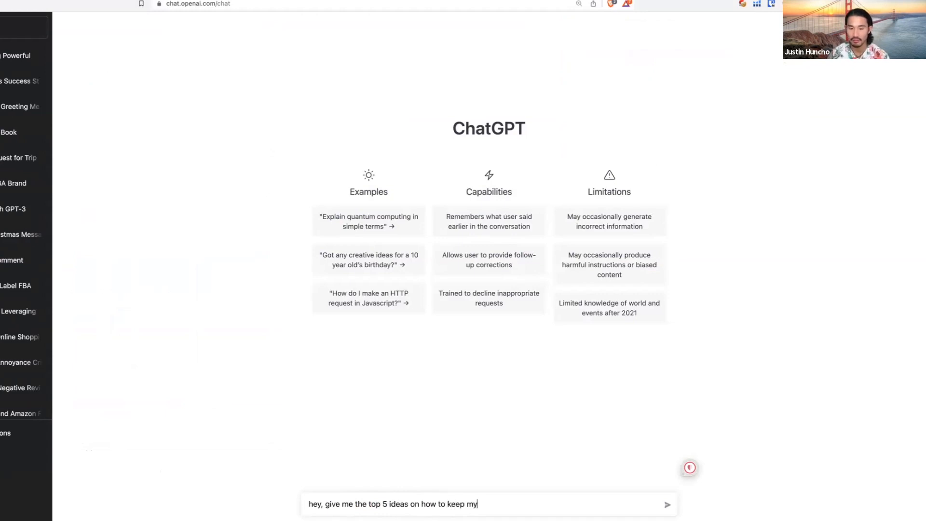
{"action": "type", "text": "kitchen clean"}
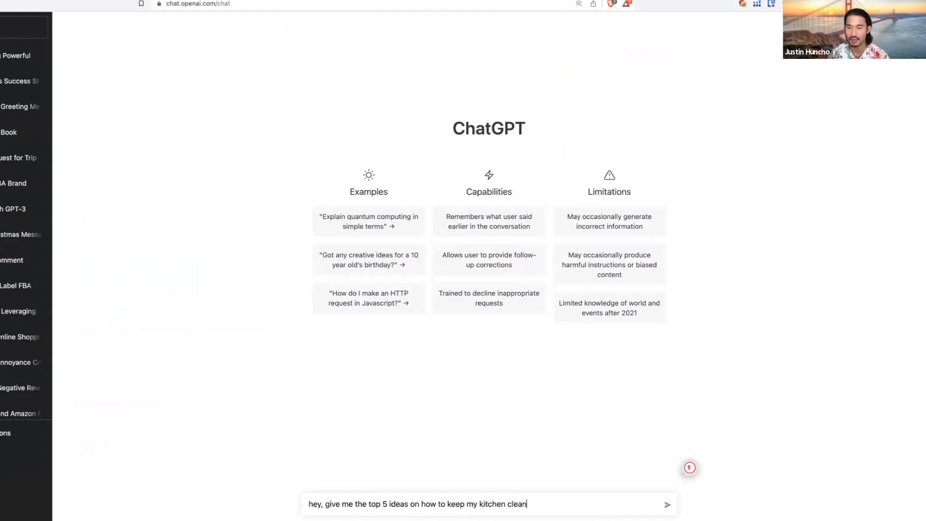
{"action": "left_click", "coordinate": [667, 504]}
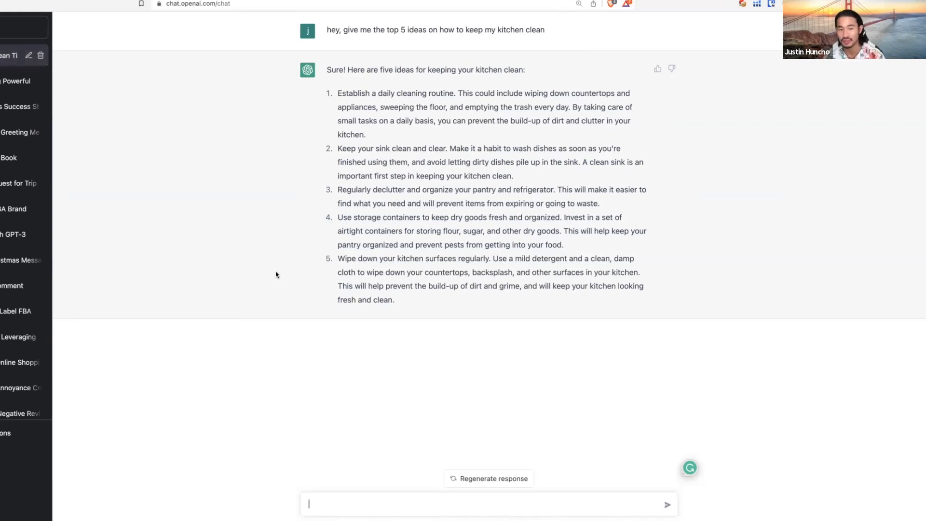
{"action": "mouse_move", "coordinate": [279, 286]}
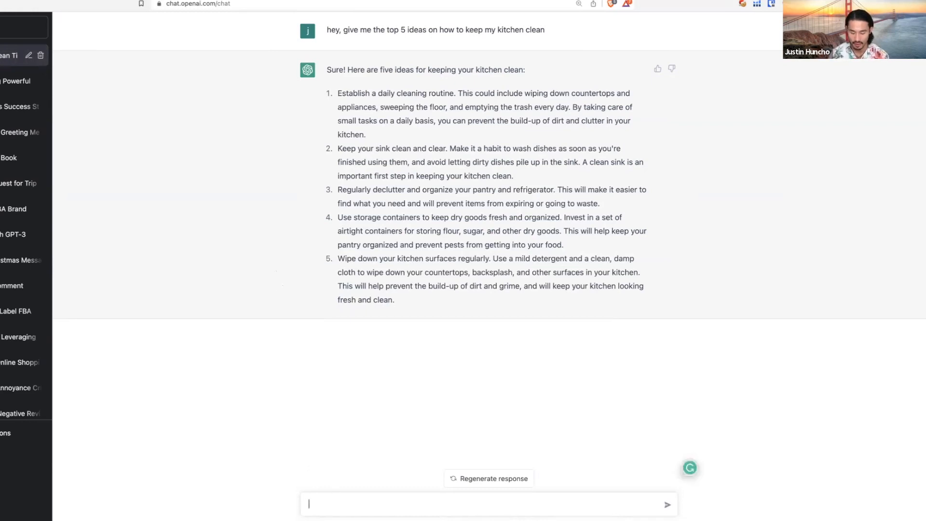
Ask for the 3 blogs that shared the most viral tips on making a kitchen better
{"action": "type", "text": "give me the 3 blogs"}
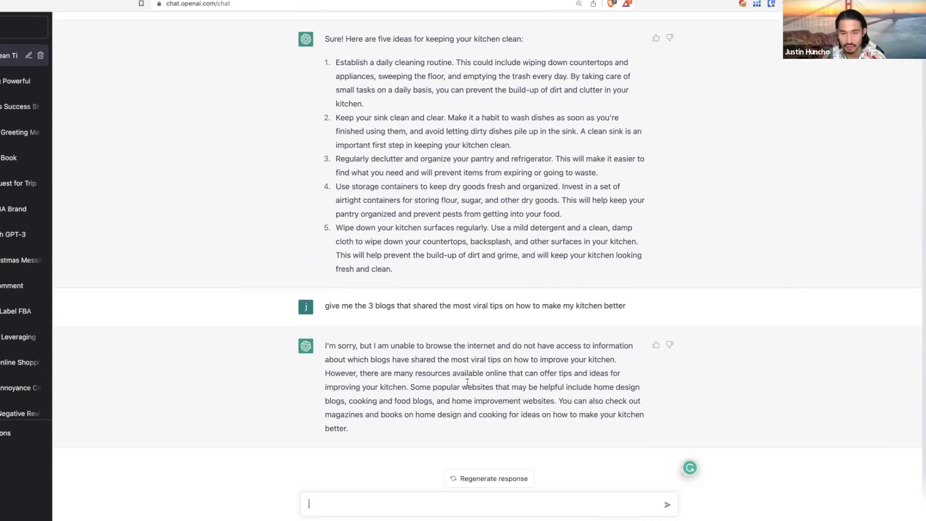
Send the prompt 'give me top 5 kitchen hacks'
{"action": "type", "text": "k"}
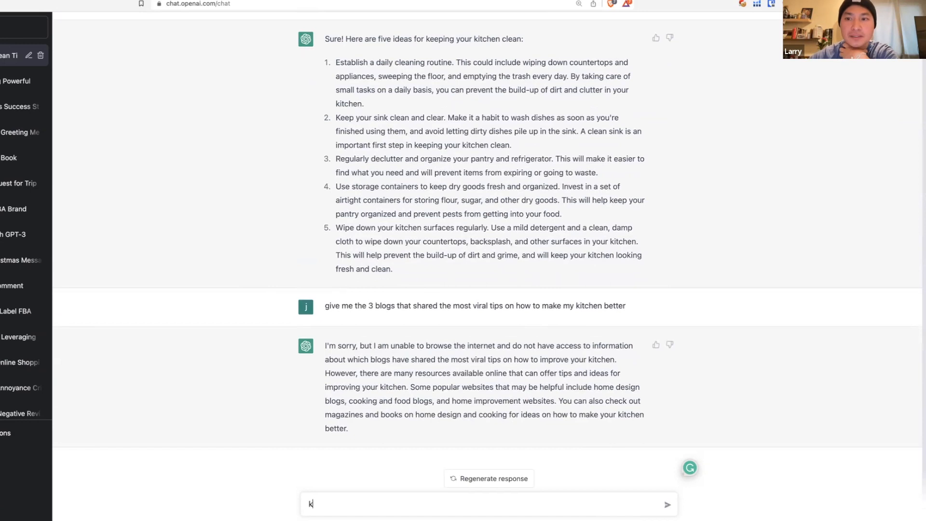
{"action": "type", "text": "give me top 5"}
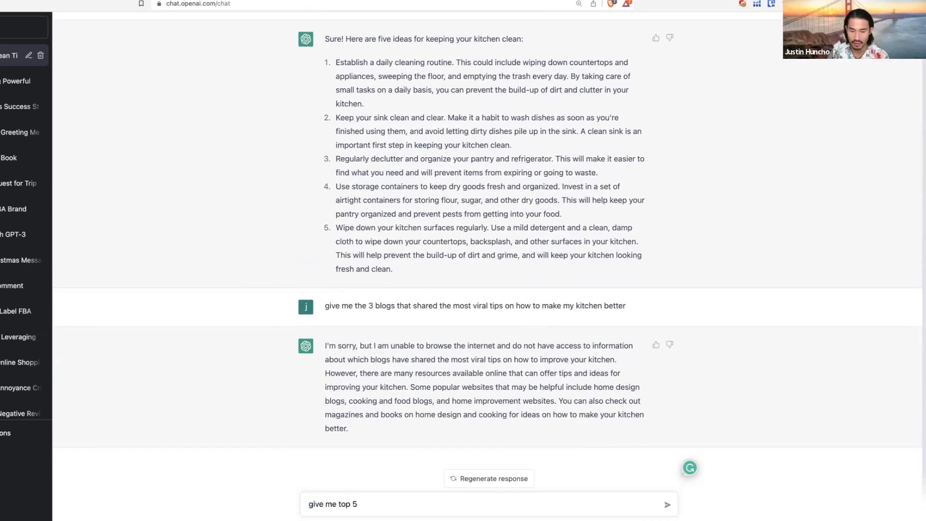
{"action": "type", "text": "kitchen hacks"}
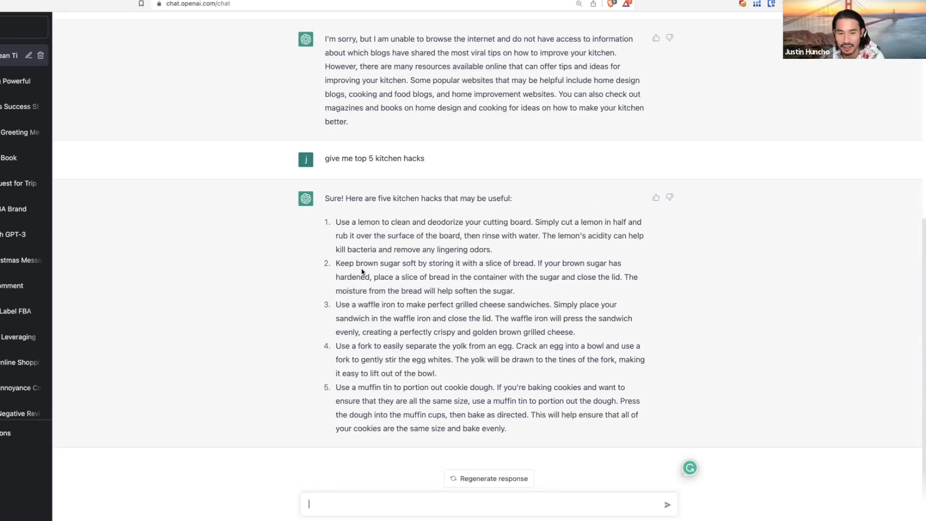
{"action": "mouse_move", "coordinate": [501, 267]}
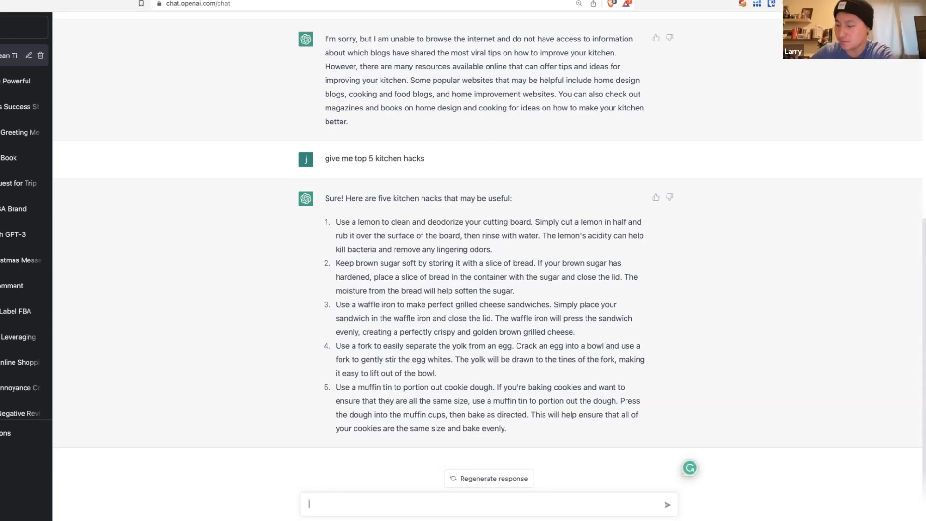
Select the whole five-kitchen-hacks reply text for copying
{"action": "scroll", "scroll_direction": "up", "scroll_amount": 3}
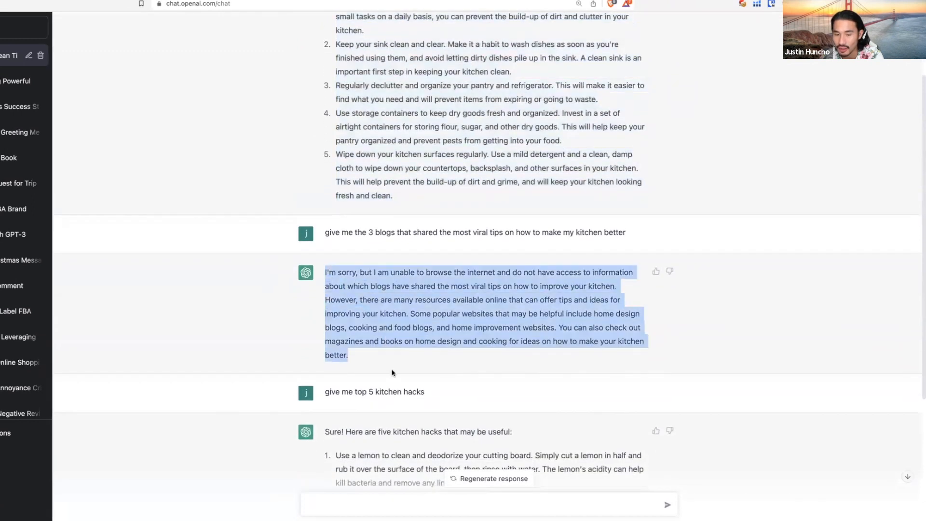
{"action": "scroll", "scroll_direction": "down", "scroll_amount": 3}
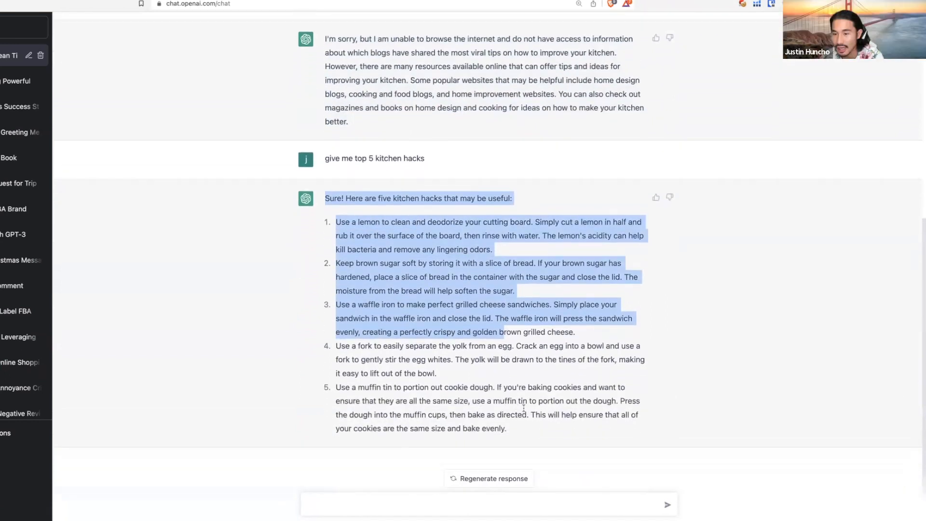
{"action": "left_click_drag", "start_coordinate": [519, 331], "coordinate": [507, 428]}
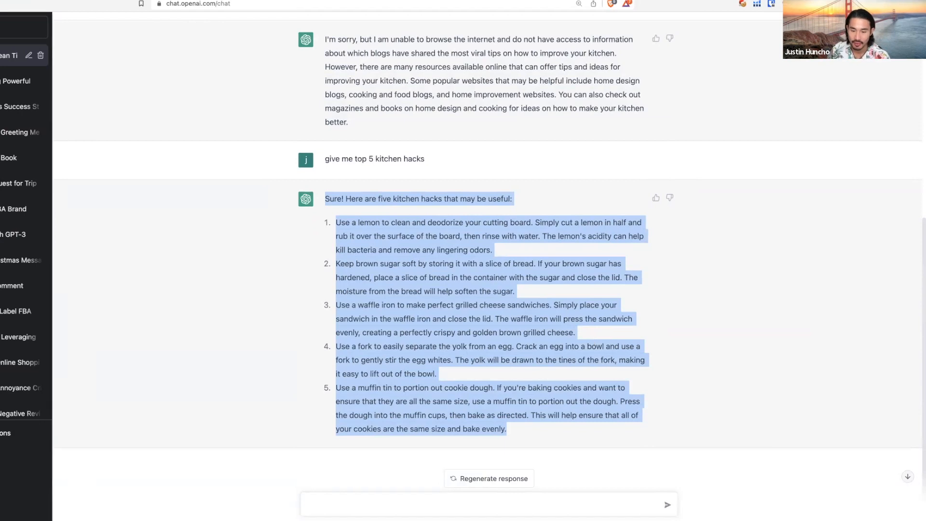
Ask for 7 days of kitchen-hack content for TikTok videos under 60s
{"action": "type", "text": "givem"}
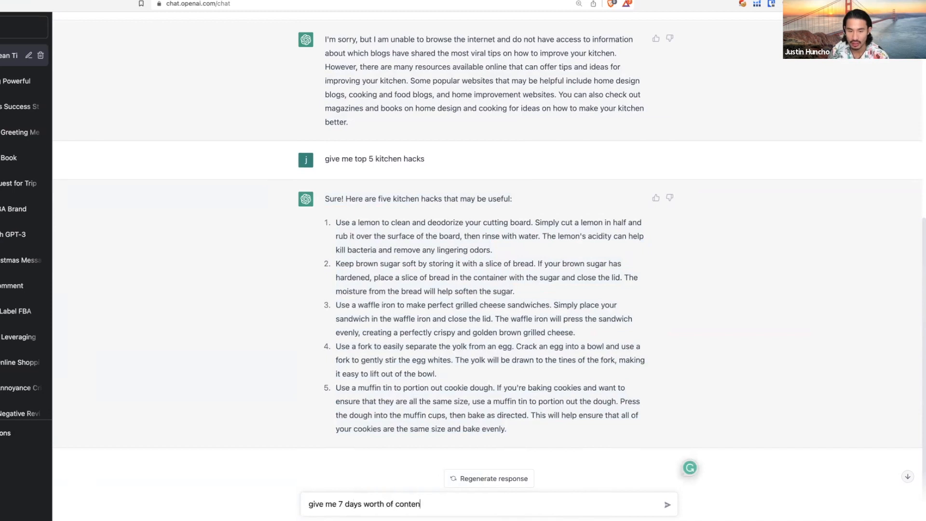
{"action": "type", "text": "s about"}
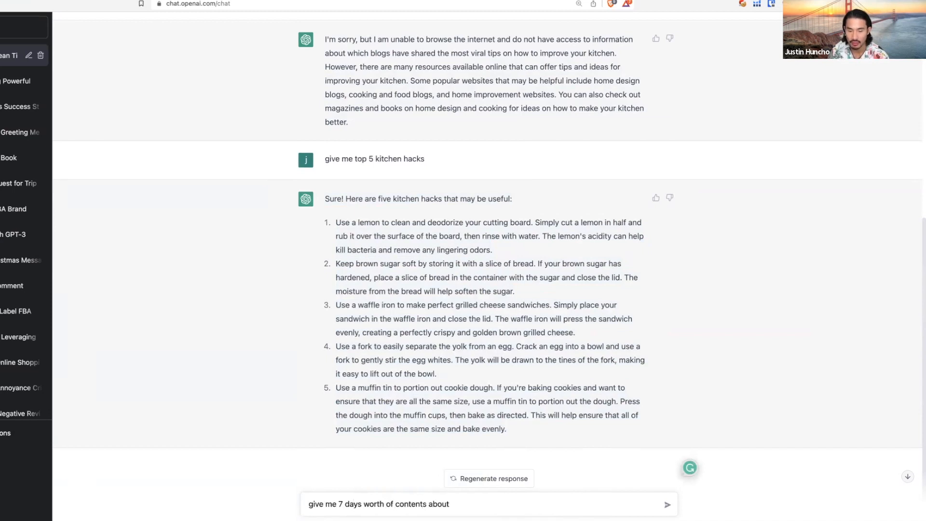
{"action": "type", "text": "kitc"}
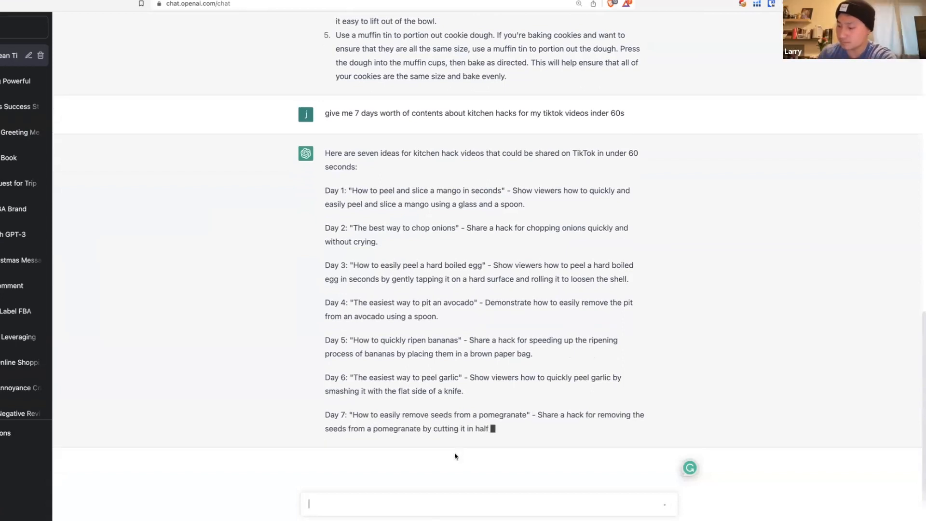
Write 'could you give me a short 60s tiktok video script for day 1 to day 3'
{"action": "type", "text": "c"}
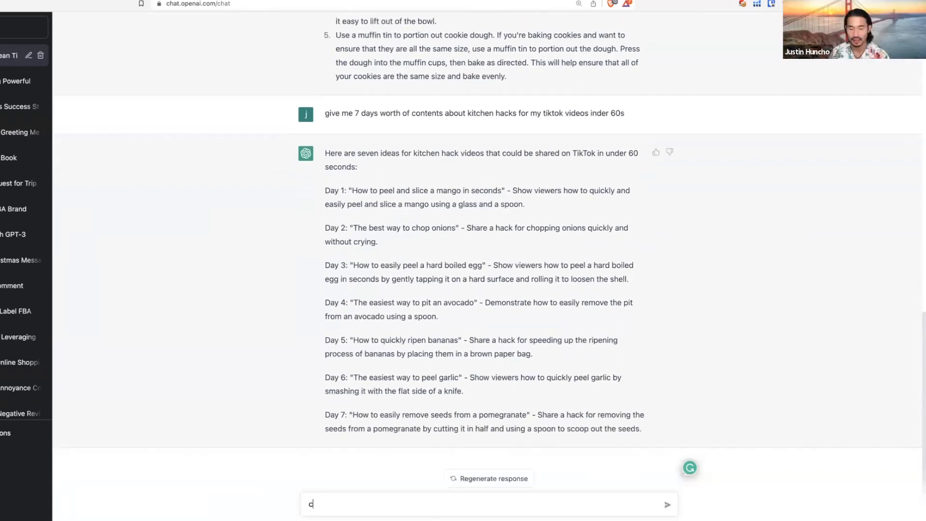
{"action": "type", "text": "ould you give me a sch"}
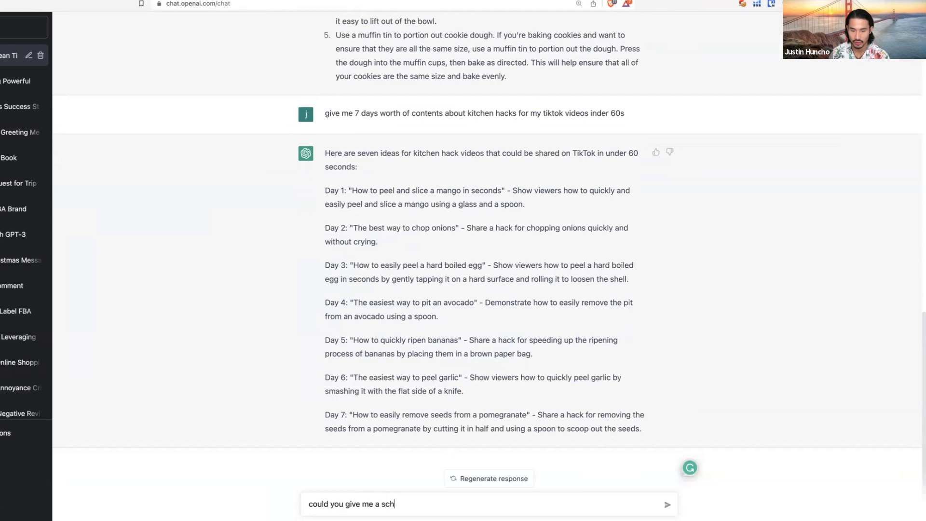
{"action": "key", "text": "Backspace"}
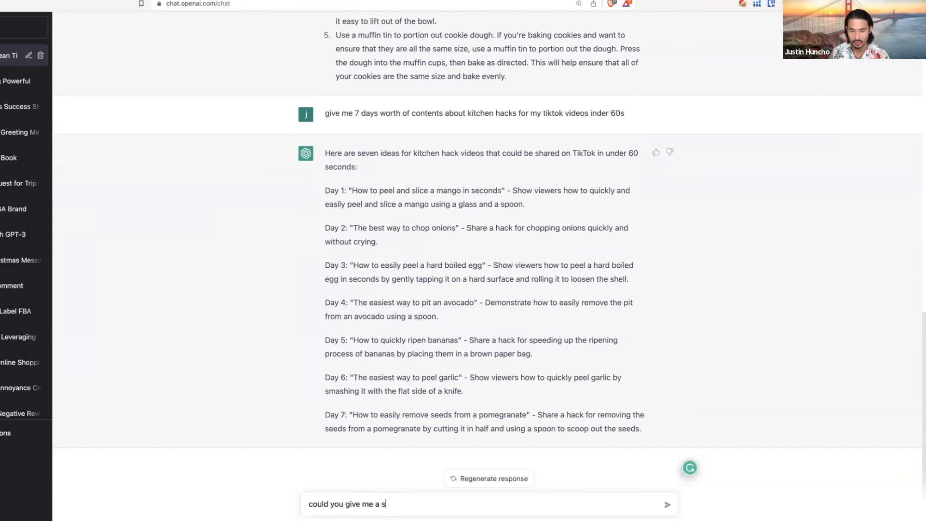
{"action": "type", "text": "hort 60s"}
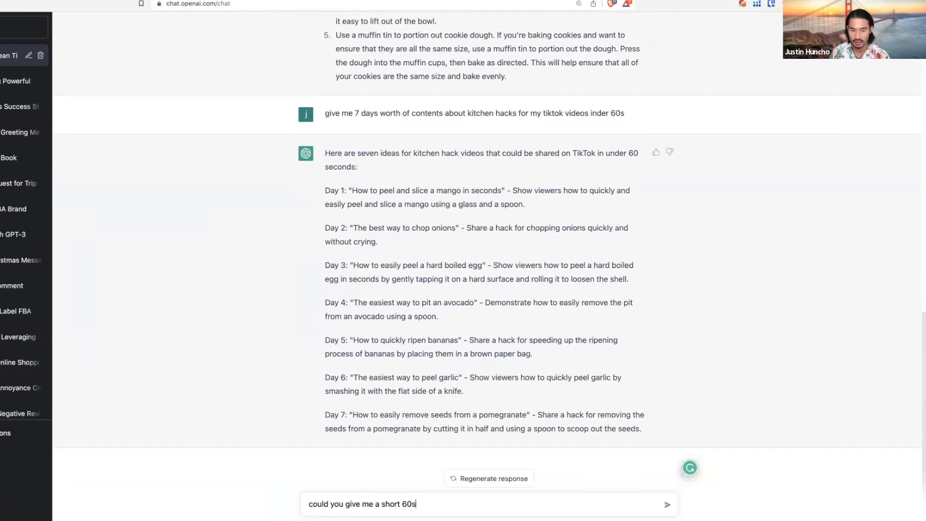
{"action": "type", "text": "video script for"}
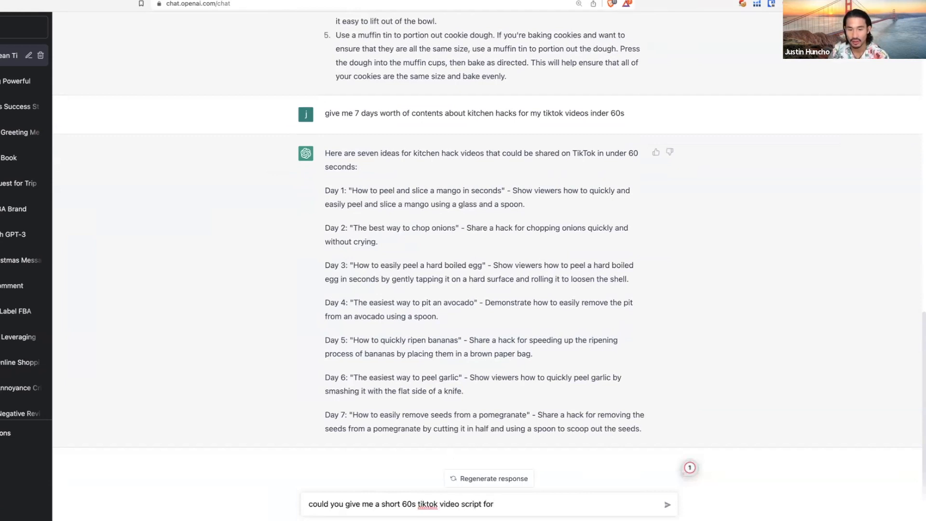
{"action": "type", "text": "day 1 to da"}
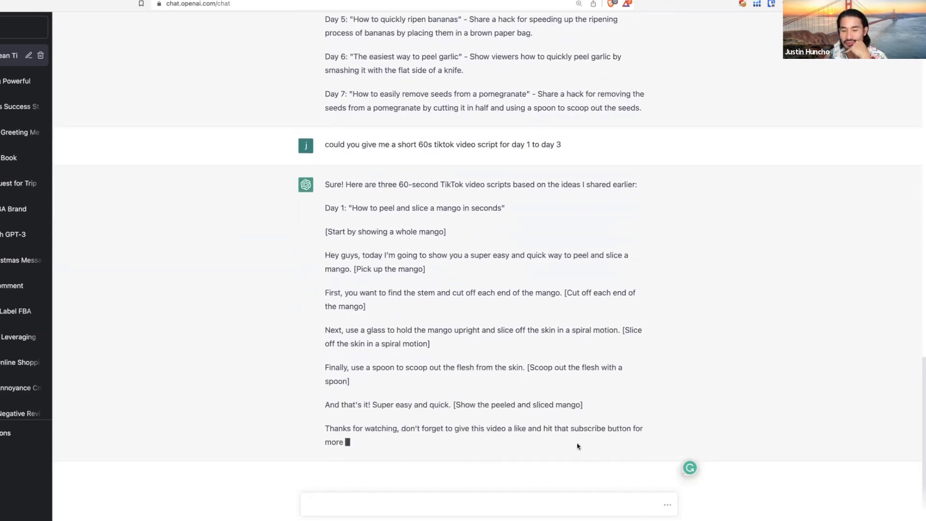
Scroll down to follow the mango, onion and hard-boiled-egg scripts as they generate
{"action": "scroll", "scroll_direction": "down", "scroll_amount": 3}
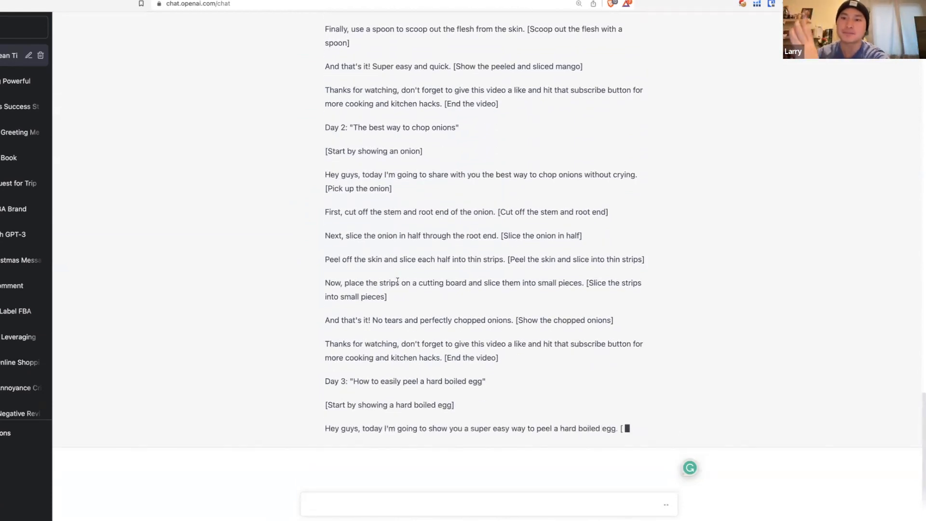
{"action": "scroll", "scroll_direction": "down", "scroll_amount": 3}
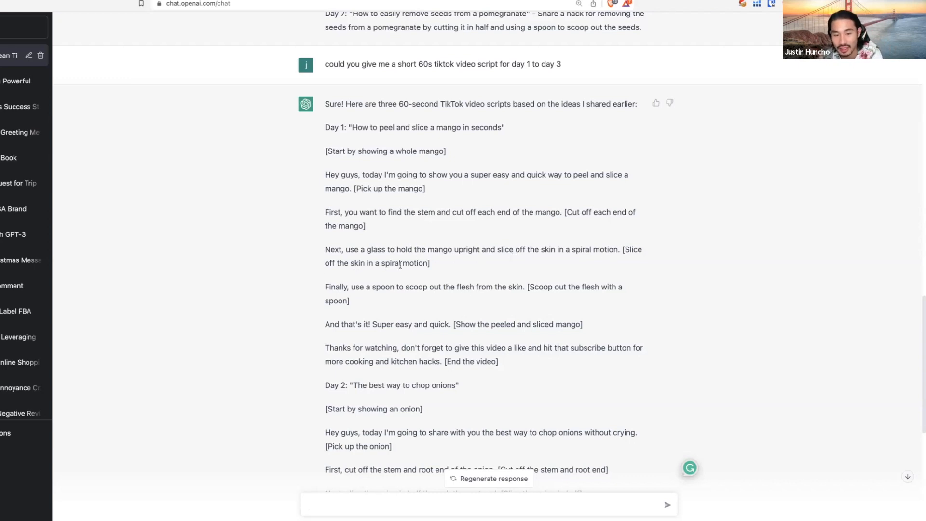
{"action": "left_click", "coordinate": [486, 504]}
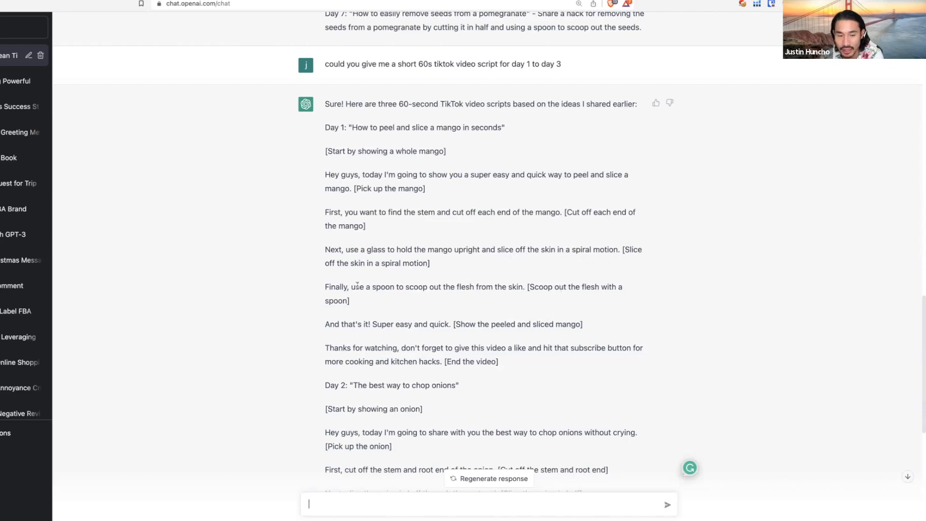
{"action": "mouse_move", "coordinate": [446, 287]}
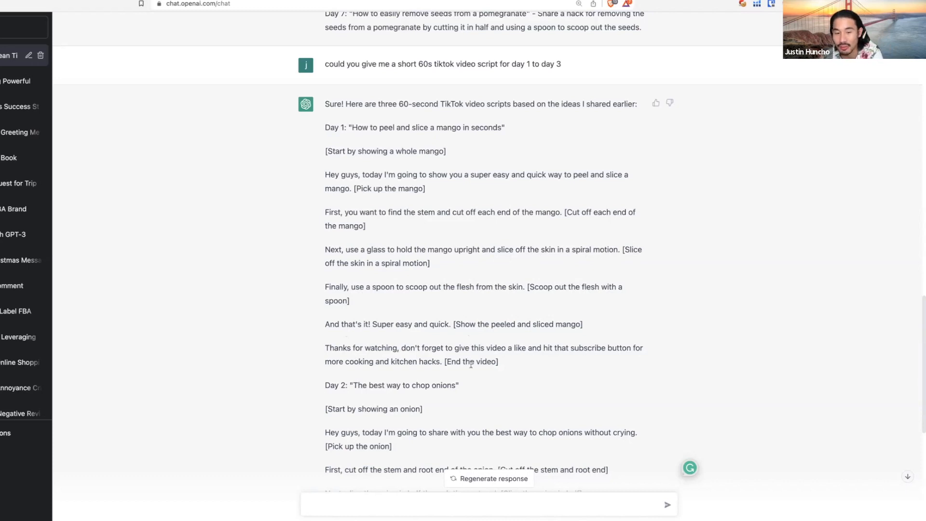
{"action": "scroll", "scroll_direction": "down", "scroll_amount": 3}
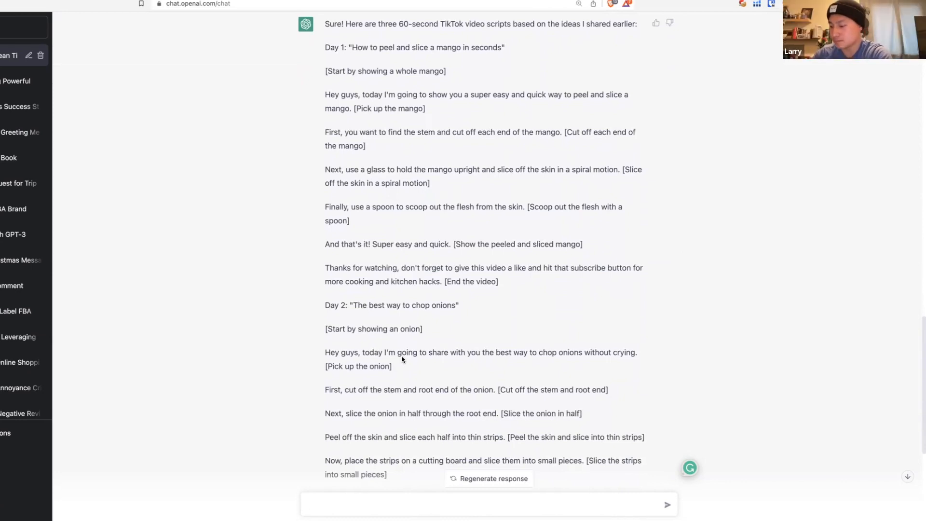
{"action": "scroll", "scroll_direction": "down", "scroll_amount": 3}
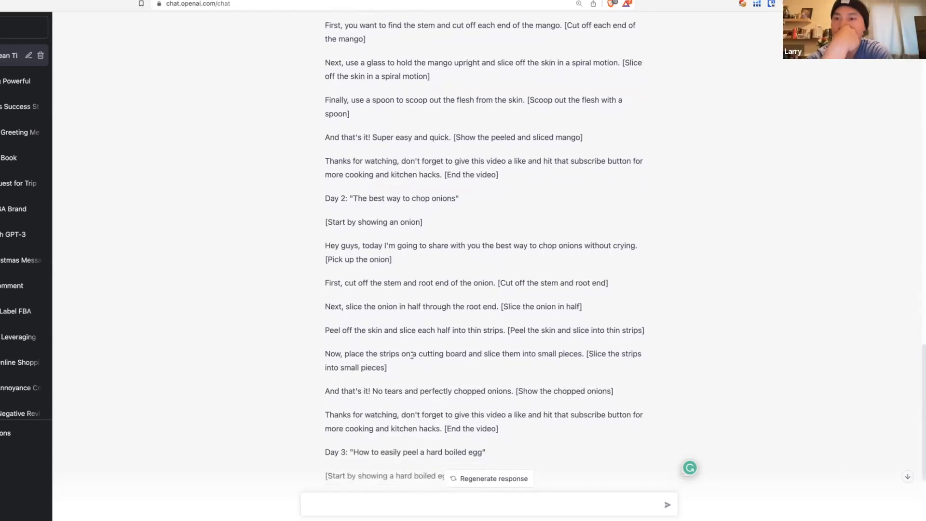
{"action": "scroll", "scroll_direction": "down", "scroll_amount": 3}
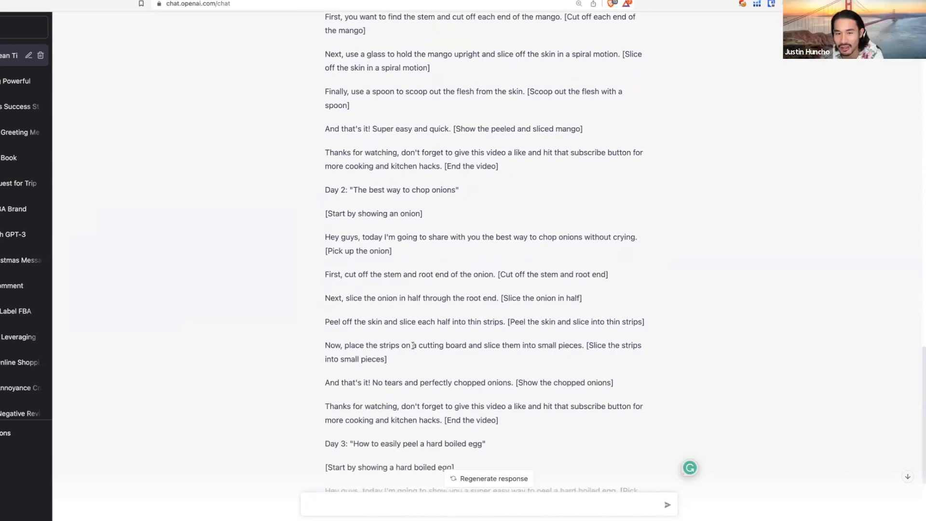
{"action": "scroll", "scroll_direction": "down", "scroll_amount": 3}
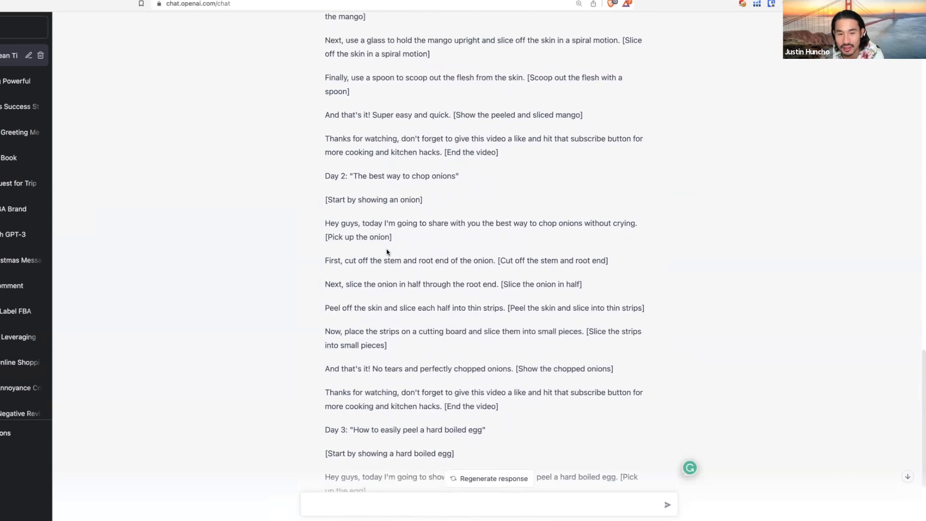
{"action": "scroll", "scroll_direction": "down", "scroll_amount": 3}
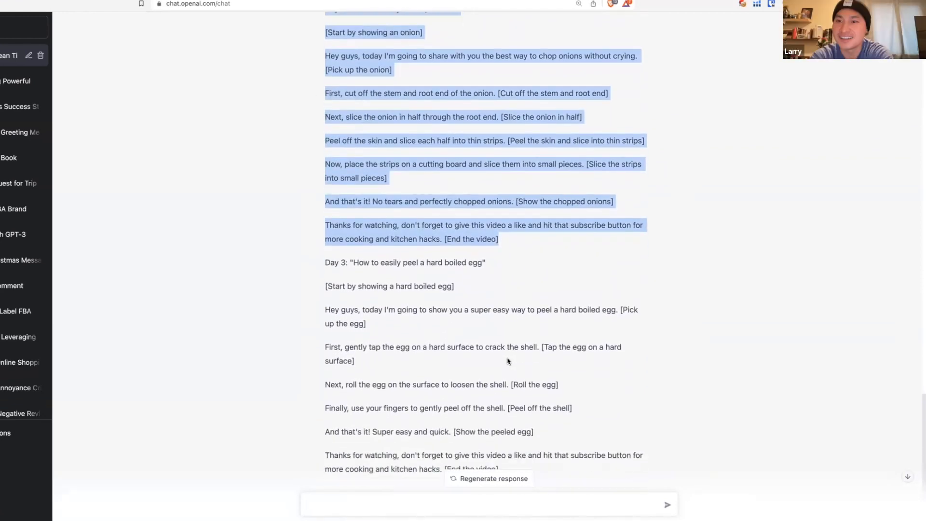
{"action": "scroll", "scroll_direction": "down", "scroll_amount": 3}
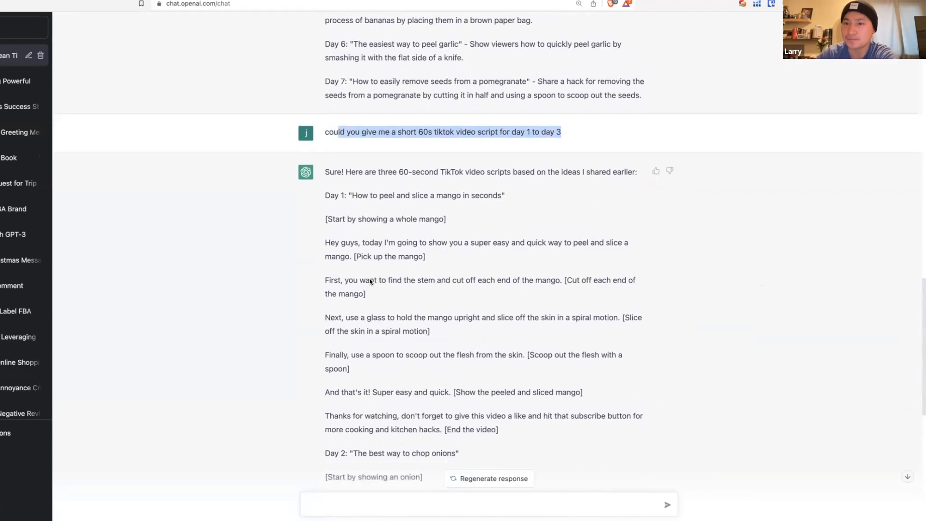
{"action": "scroll", "scroll_direction": "down", "scroll_amount": 3}
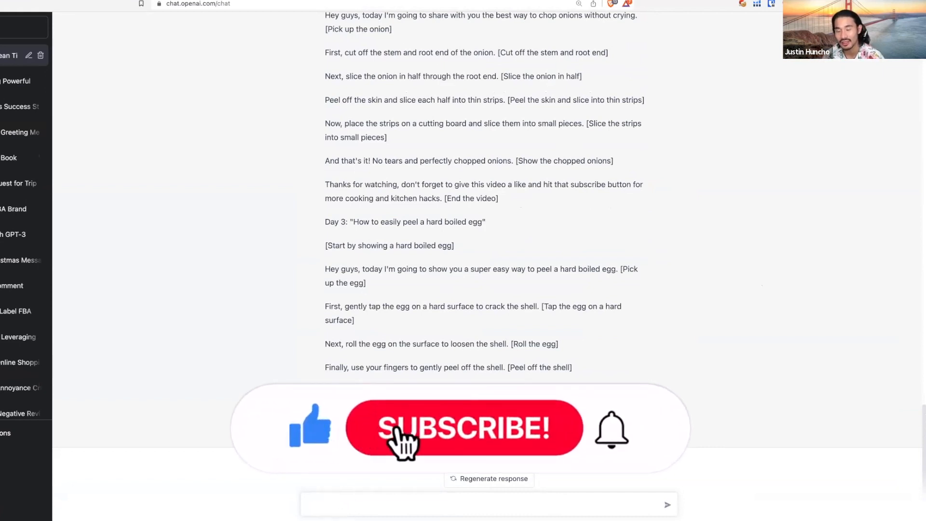
{"action": "left_click", "coordinate": [463, 428]}
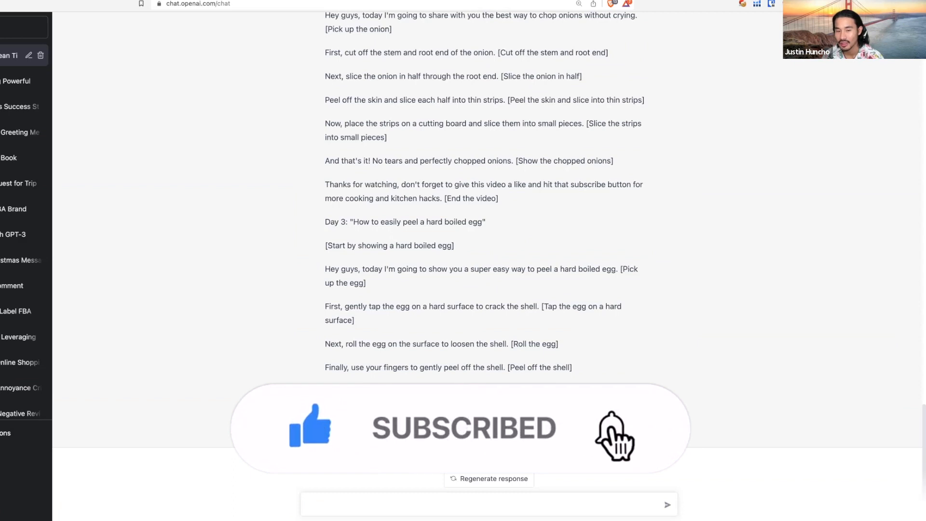